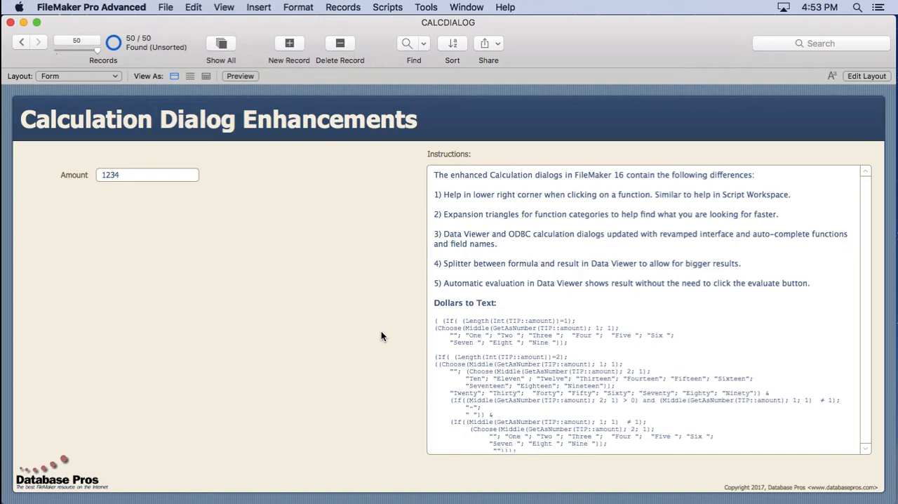
Show the File menu's Manage submenu with External Data Sources
left_click(166, 7)
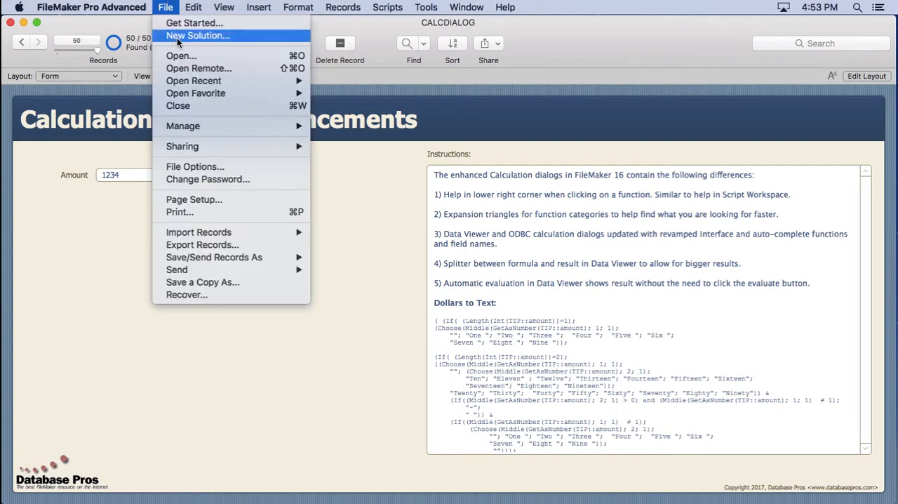
mouse_move(183, 126)
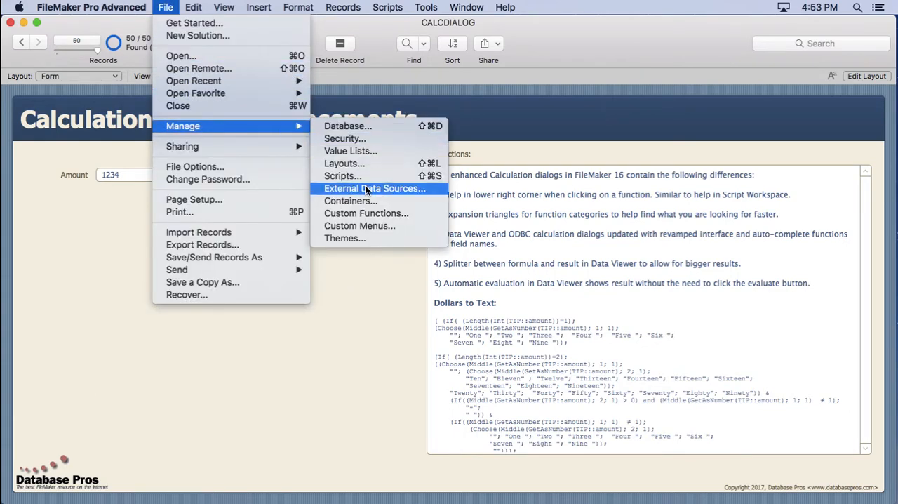
left_click(375, 188)
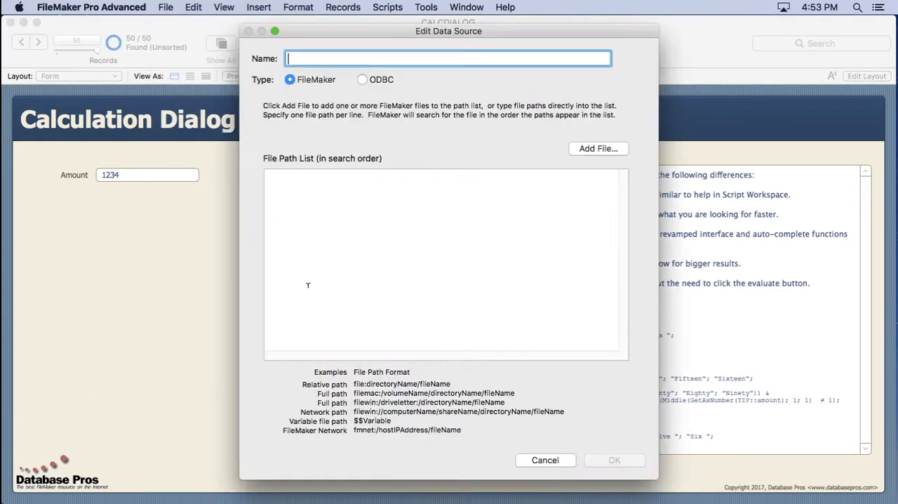
left_click(362, 80)
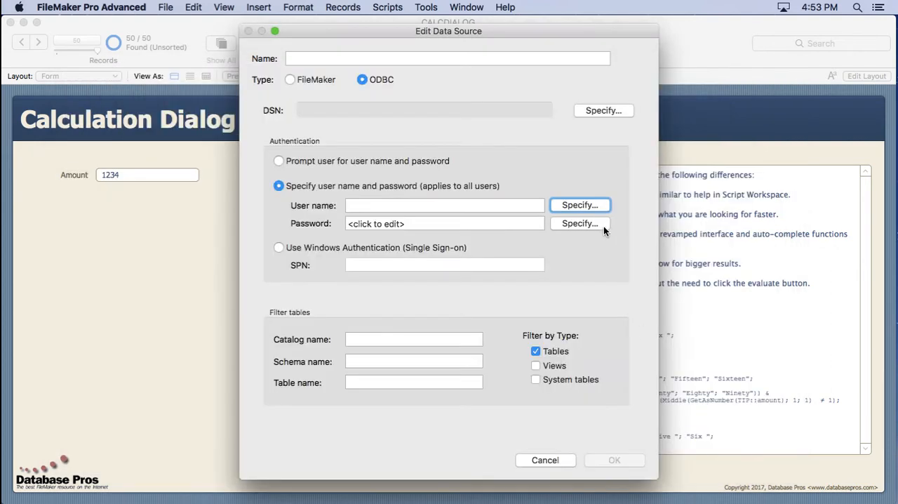
left_click(581, 223)
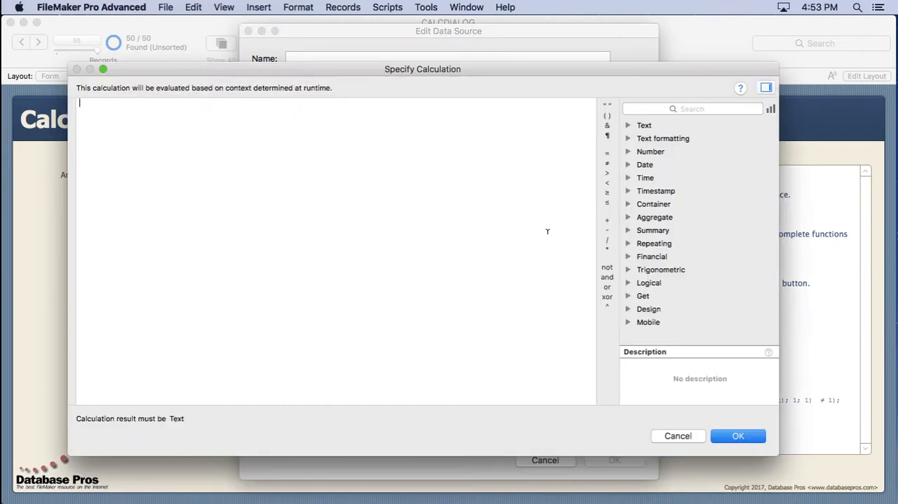
mouse_move(611, 373)
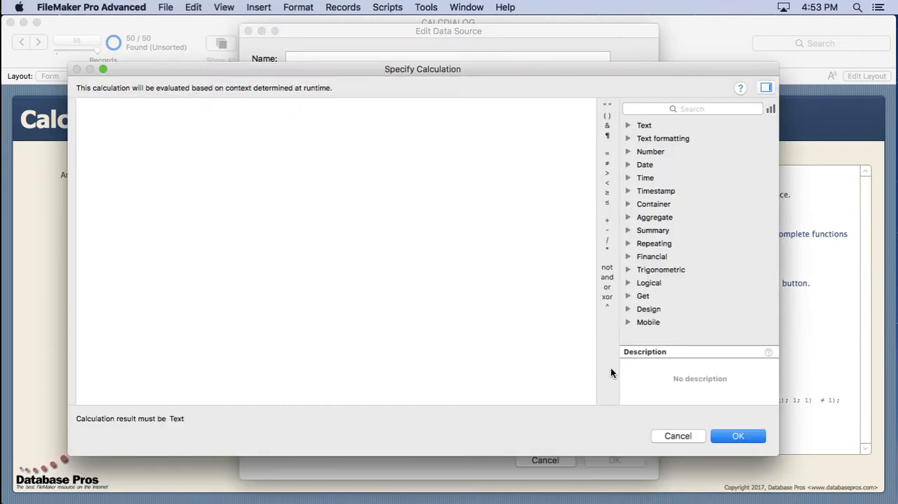
left_click(676, 435)
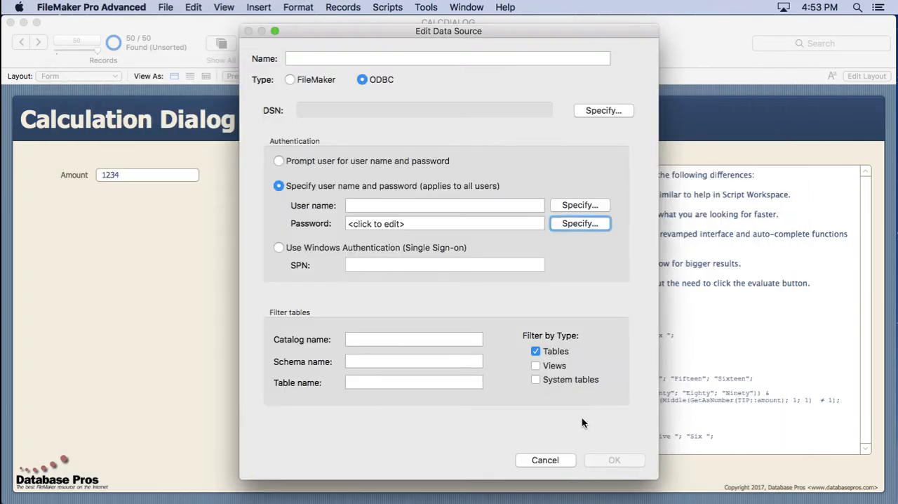
left_click(545, 460)
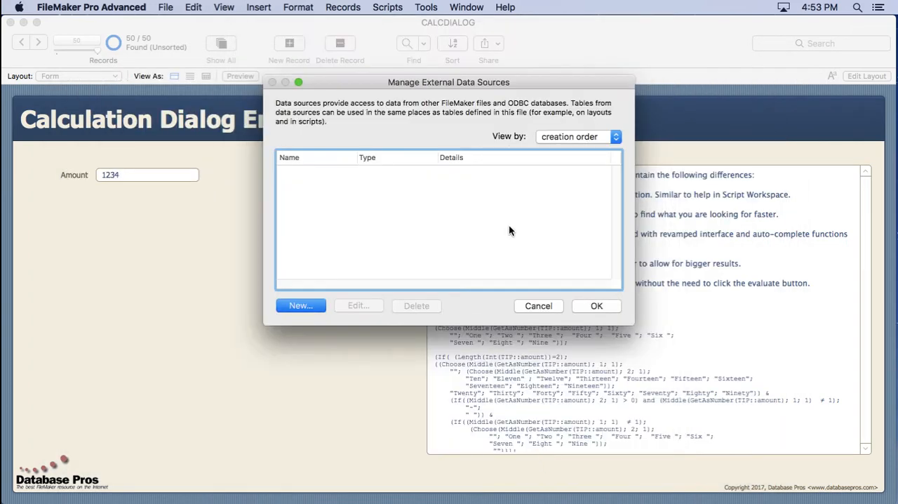
left_click(539, 304)
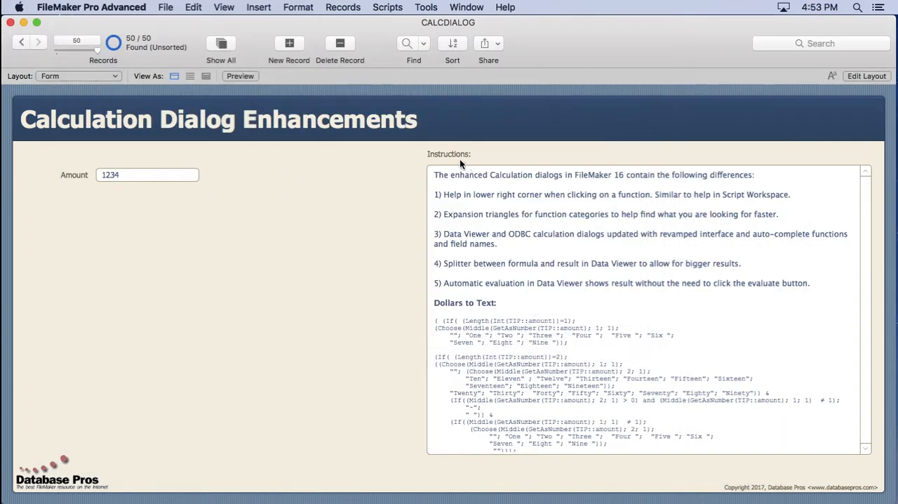
mouse_move(373, 174)
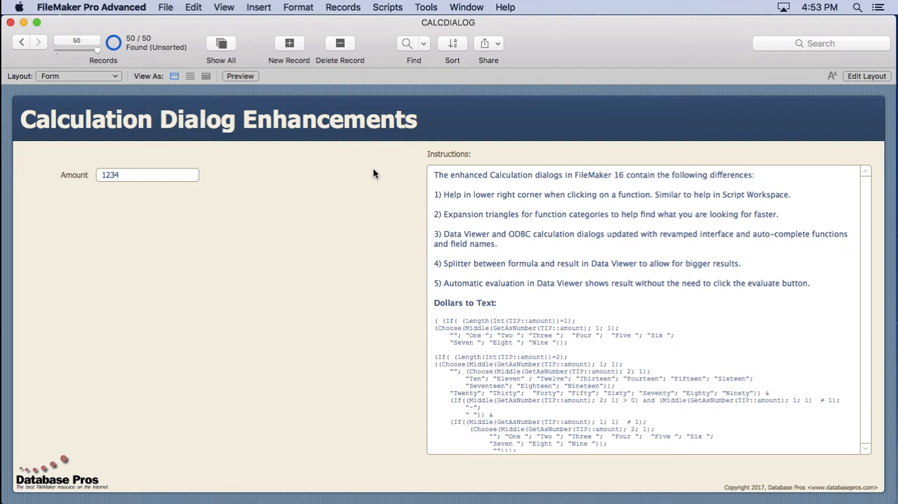
Show the Tools menu listing Script Debugger, Debugging Controls and Data Viewer
left_click(427, 7)
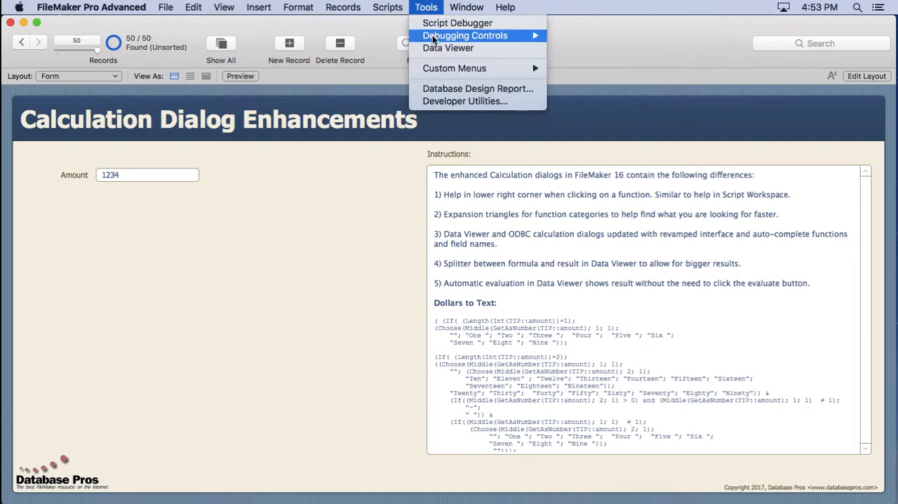
left_click(448, 48)
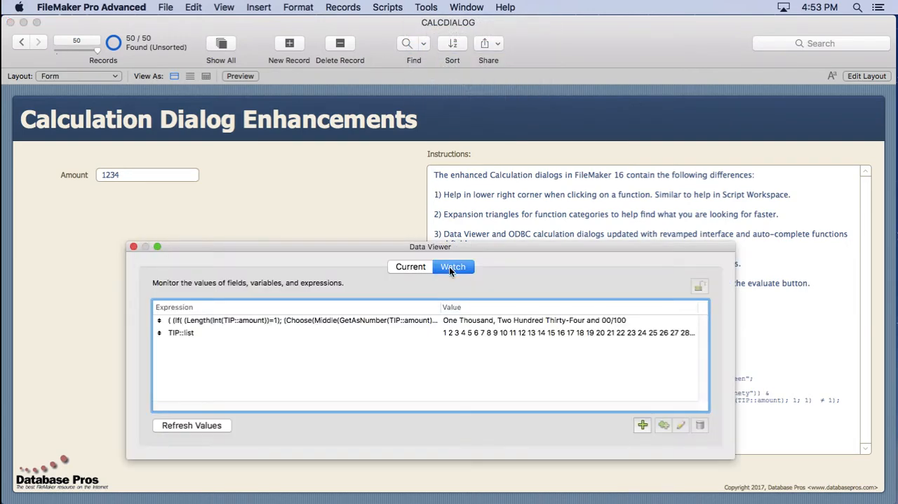
mouse_move(358, 326)
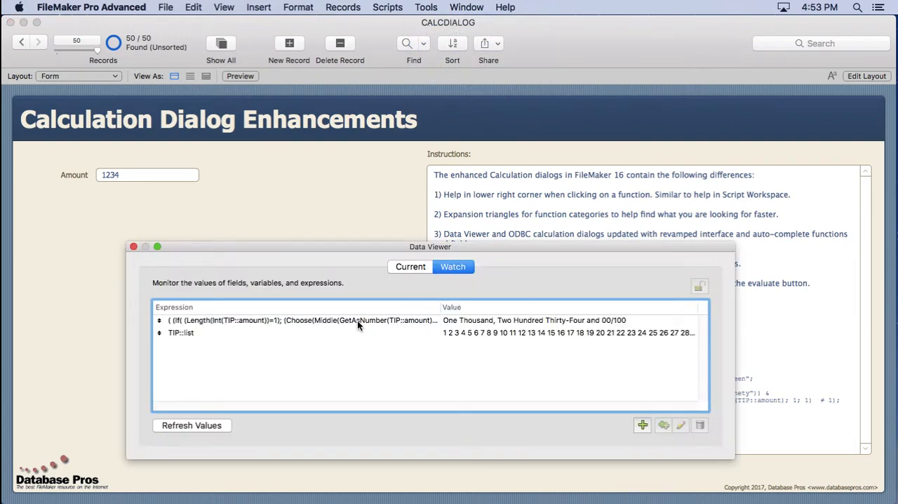
left_click(316, 320)
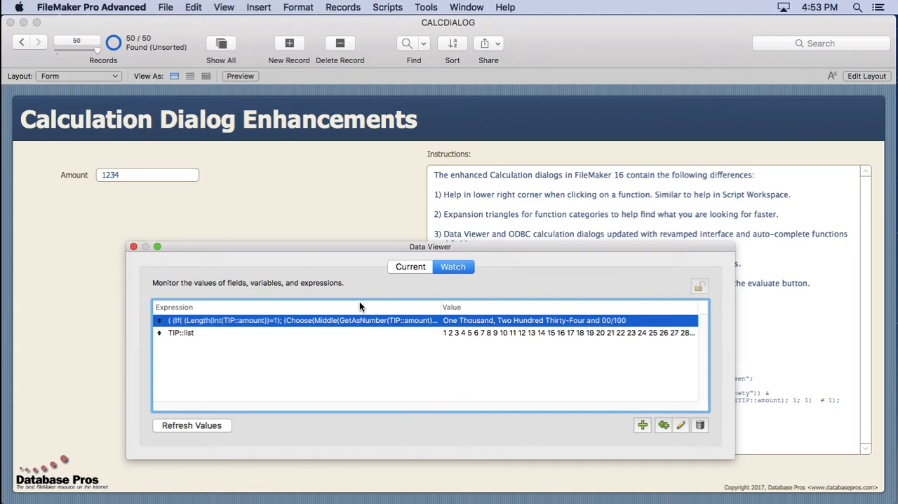
left_click_drag(429, 247, 486, 351)
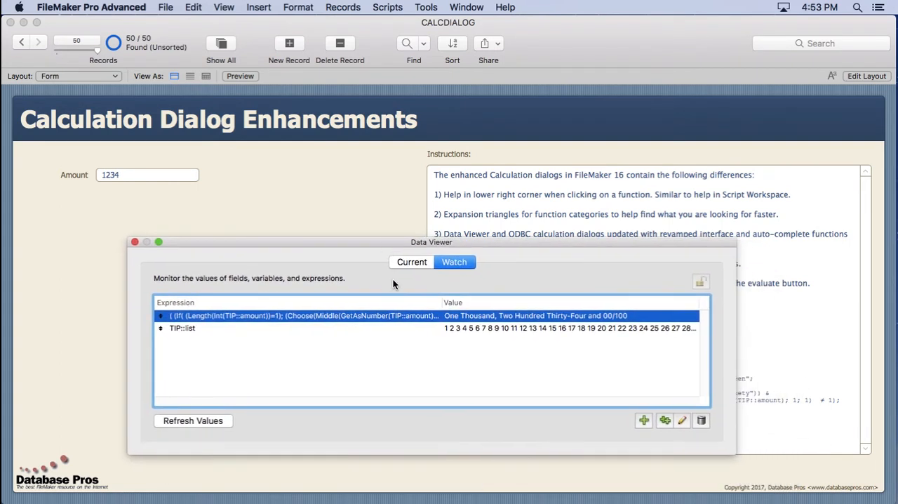
mouse_move(386, 317)
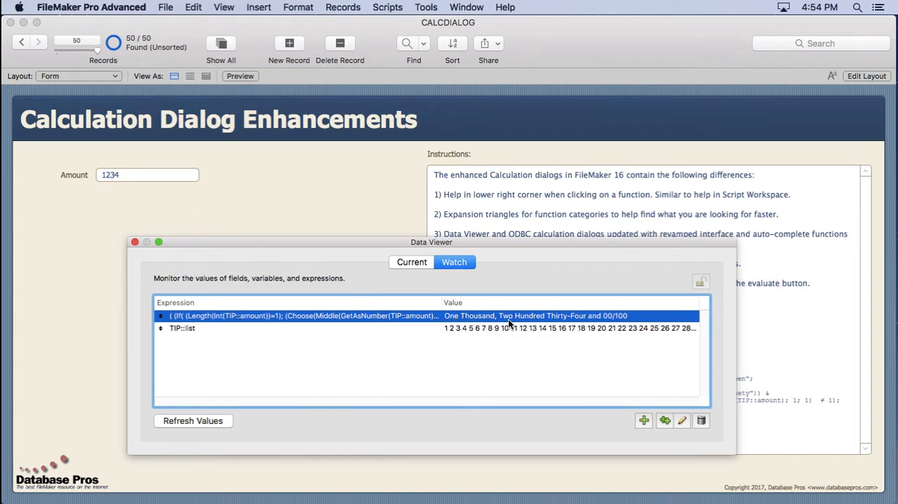
mouse_move(580, 326)
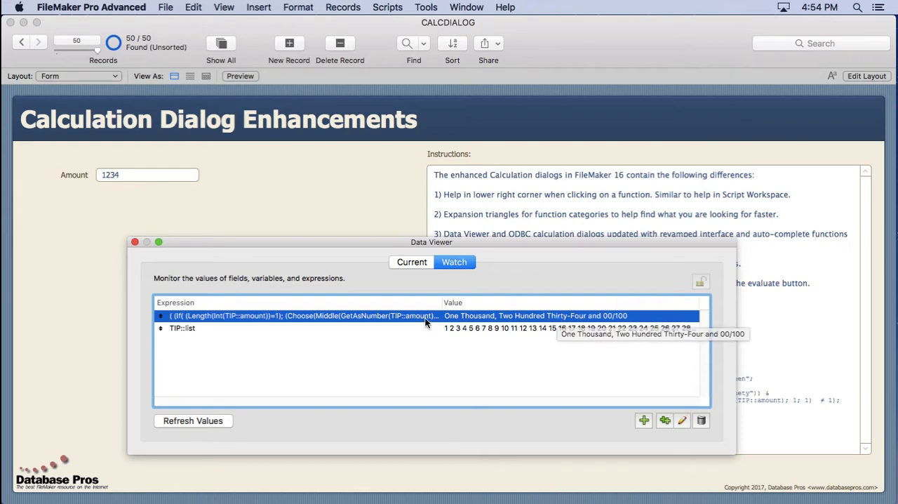
left_click(682, 421)
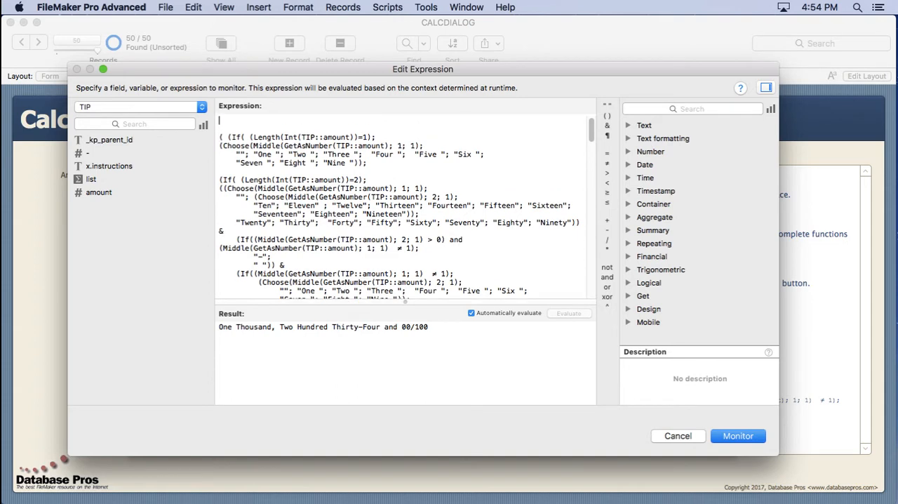
type("case")
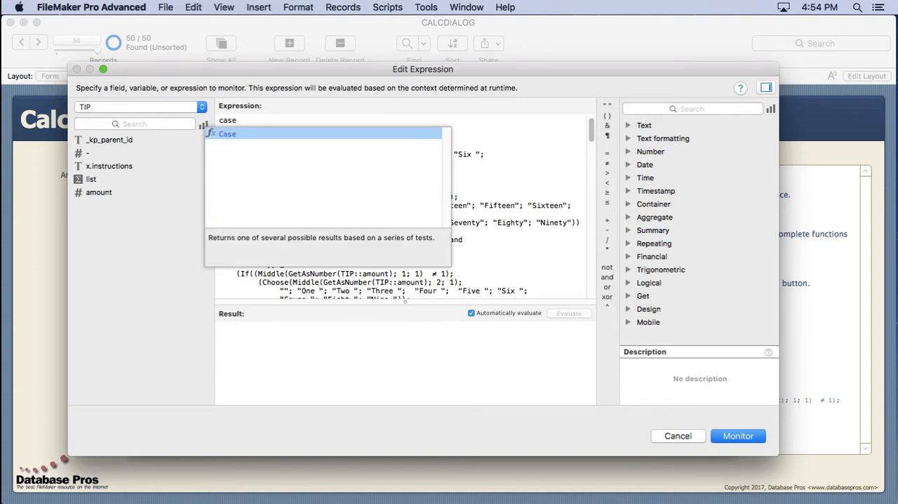
double_click(228, 133)
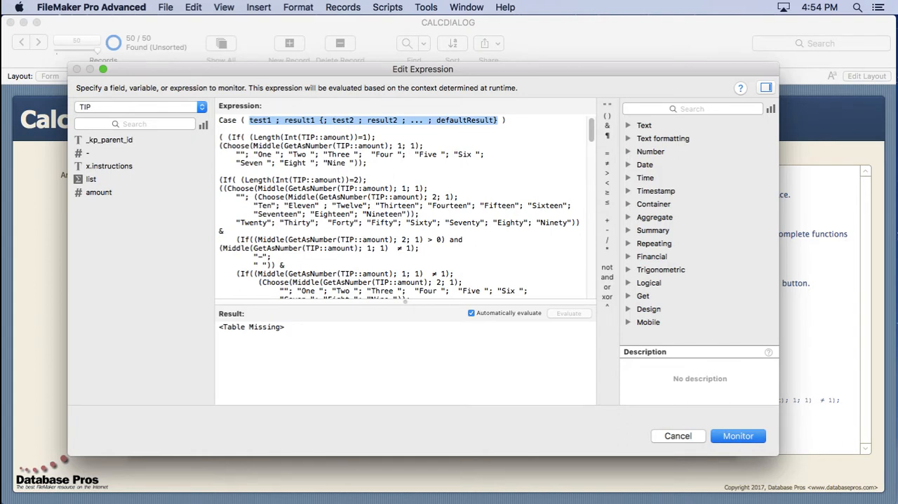
mouse_move(511, 121)
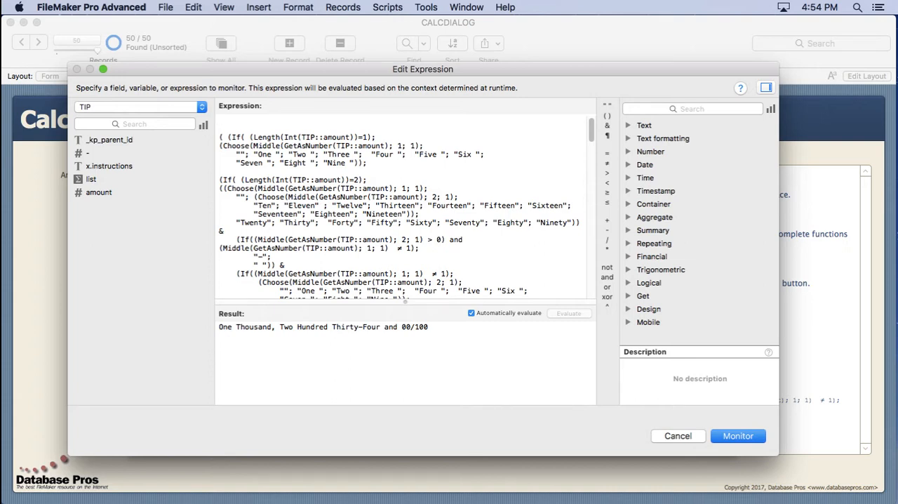
left_click(219, 119)
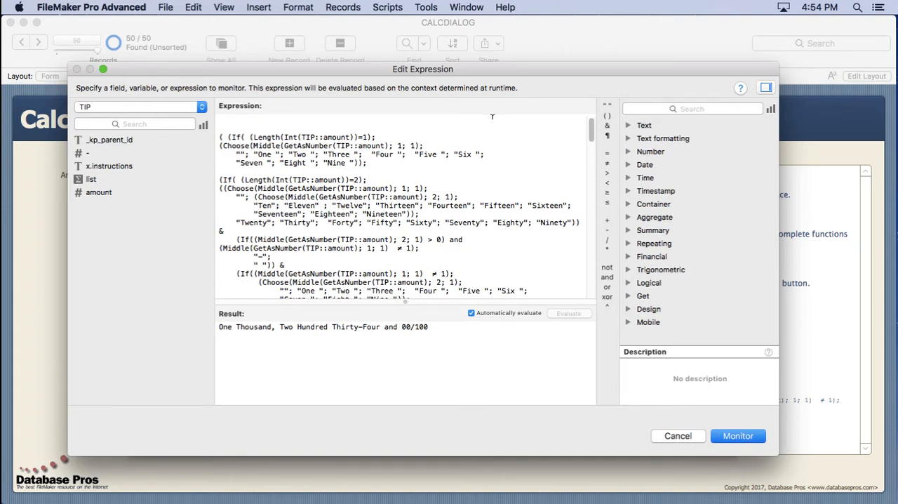
mouse_move(764, 121)
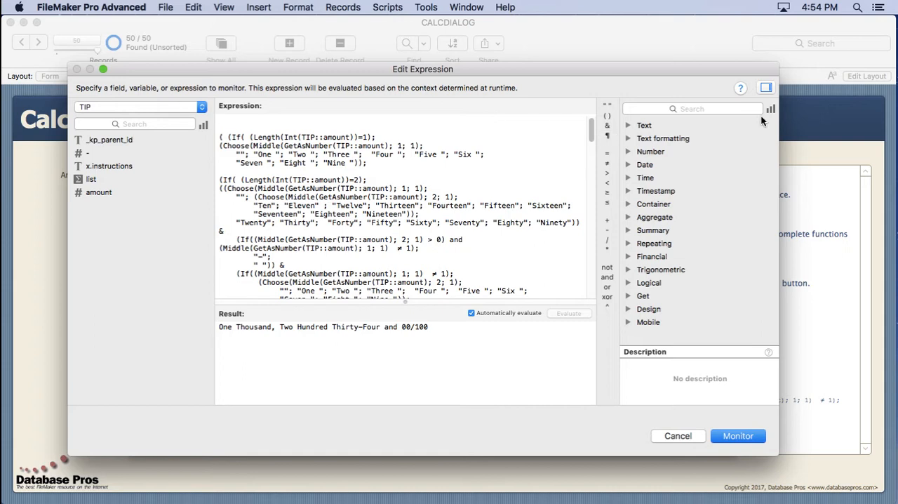
List all functions alphabetically by name, then group them by type again
left_click(770, 110)
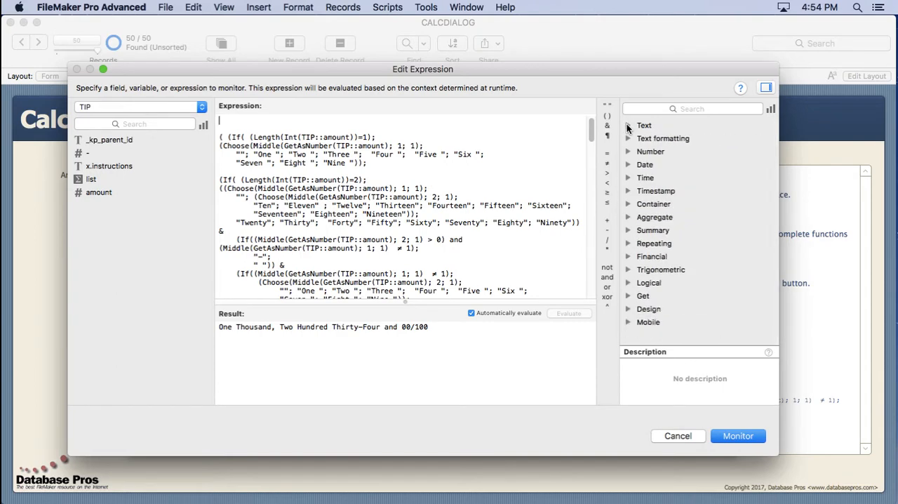
mouse_move(628, 129)
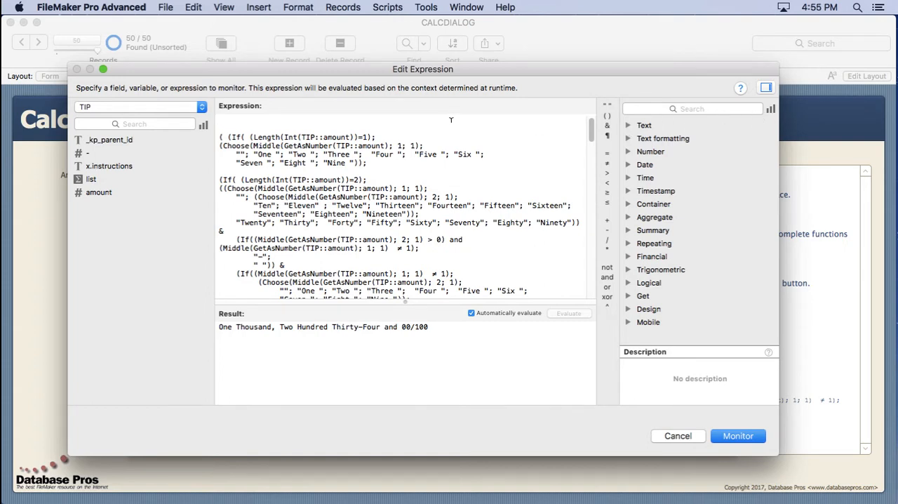
left_click(770, 109)
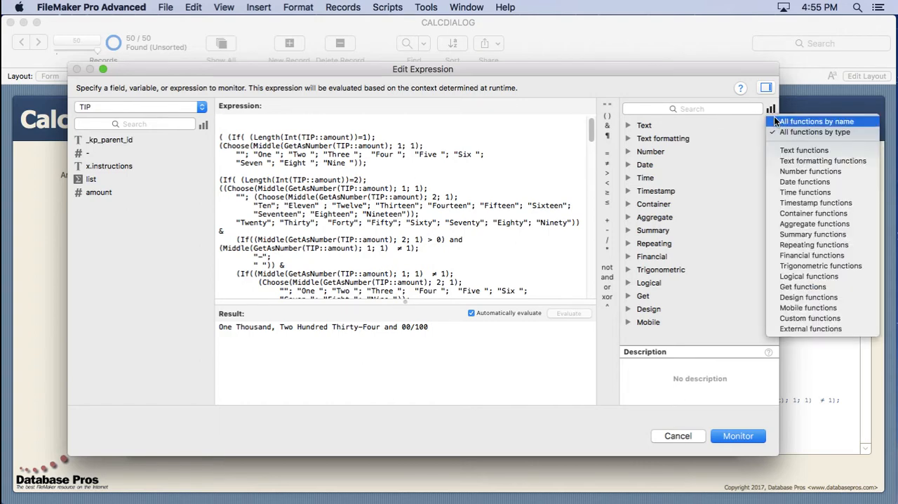
left_click(814, 120)
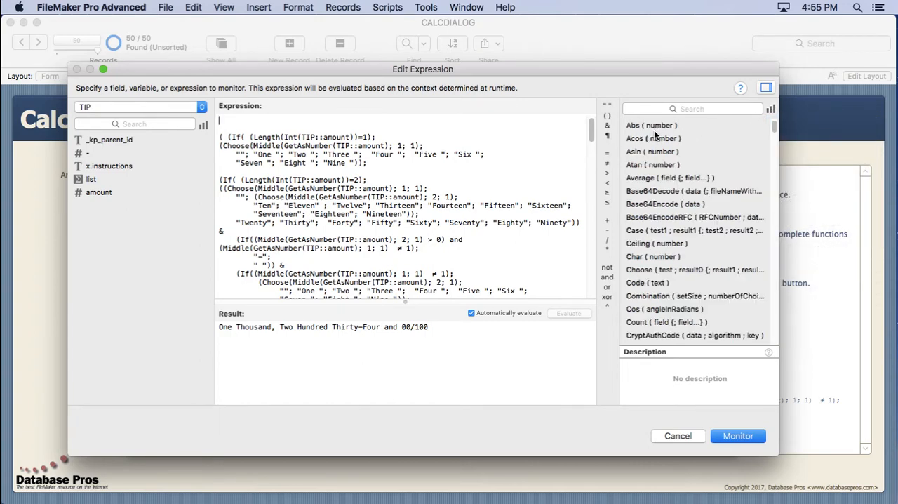
scroll("down", 3)
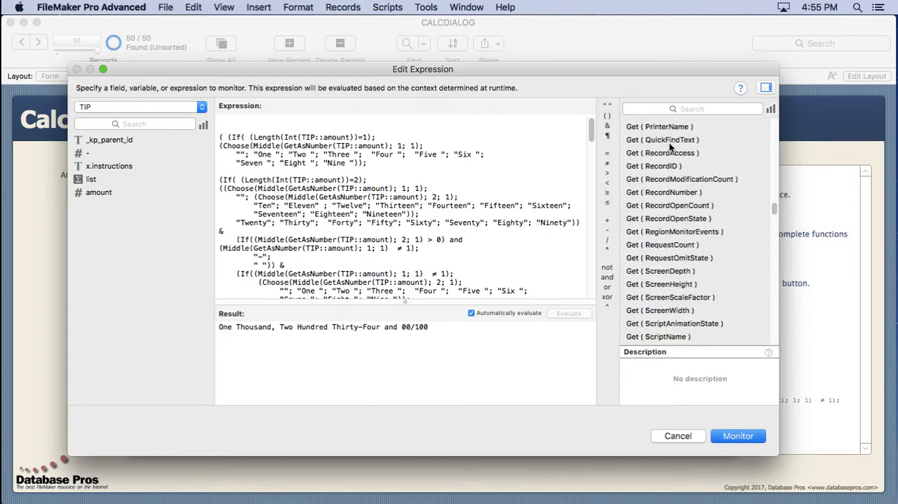
left_click(769, 109)
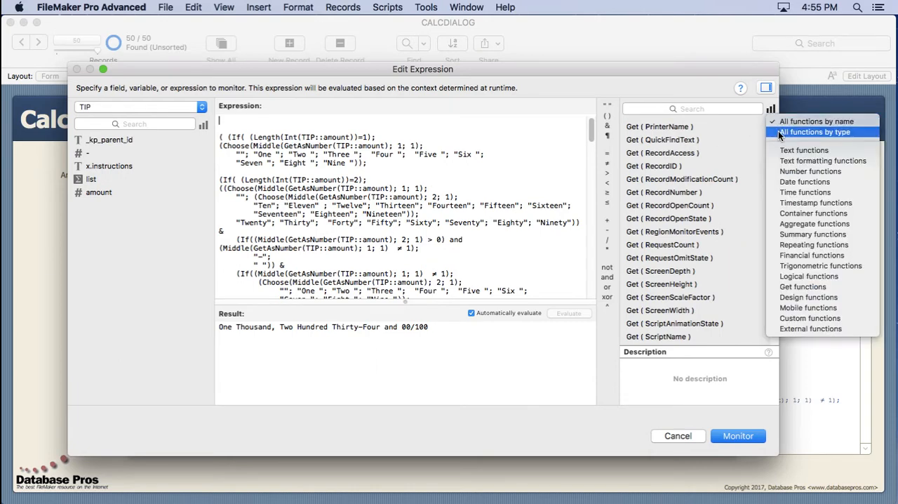
left_click(814, 132)
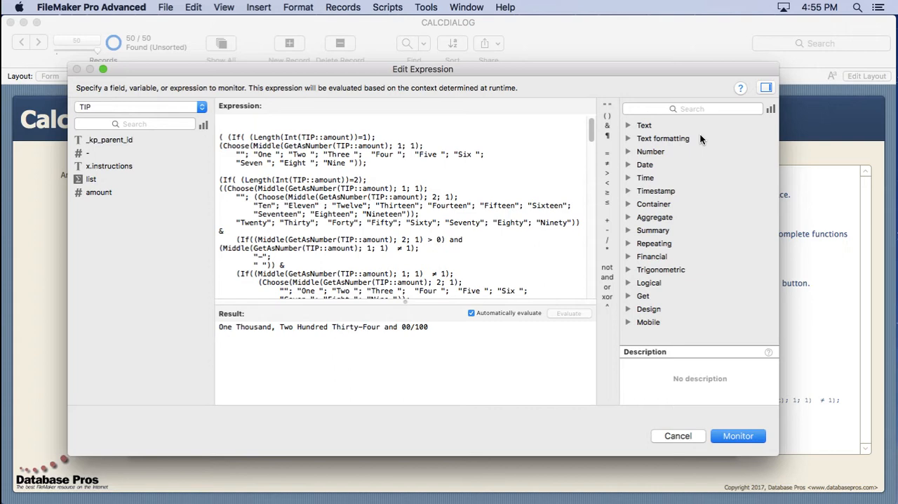
mouse_move(628, 196)
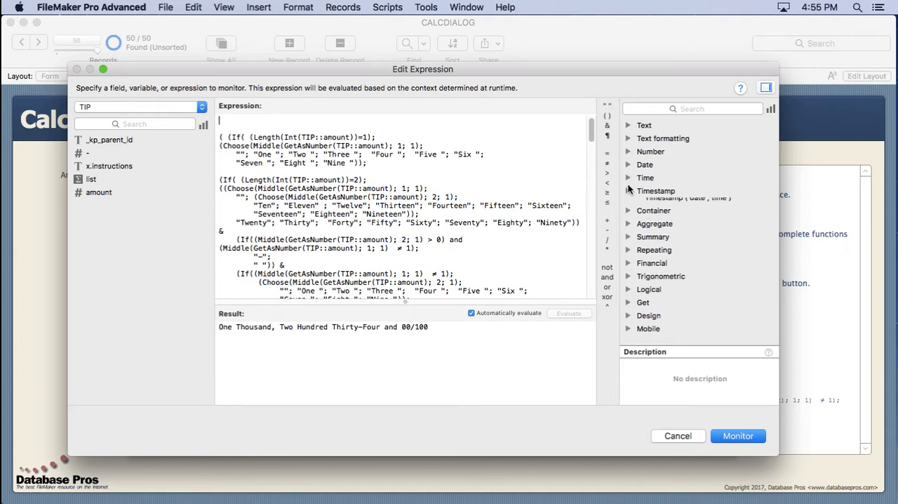
Expand and collapse Number, then expand Date and read the Date and Day descriptions
left_click(629, 150)
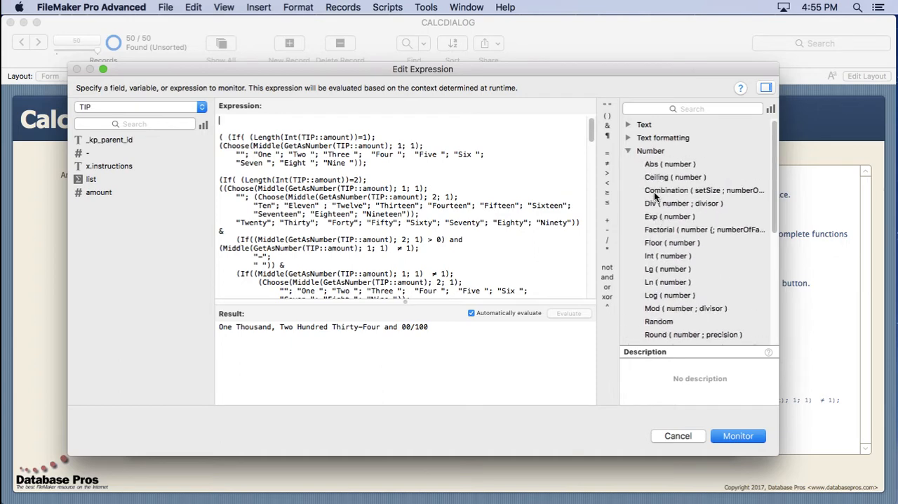
left_click(628, 150)
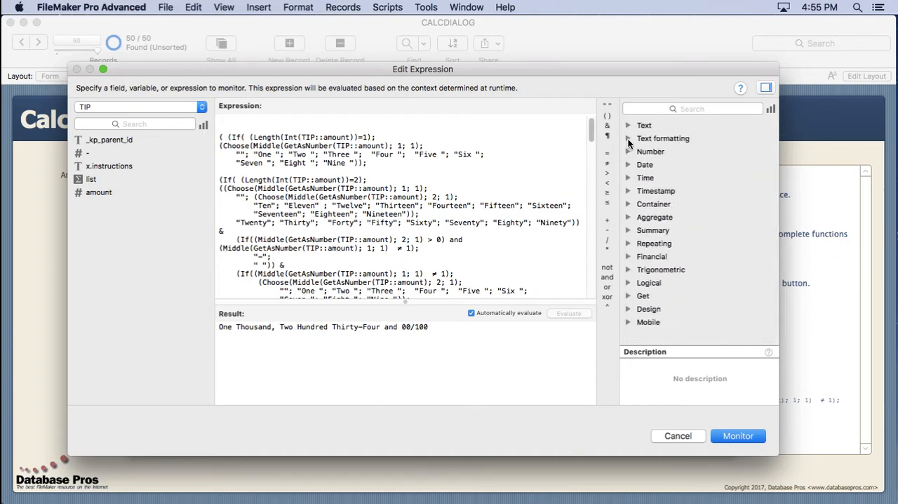
left_click(629, 139)
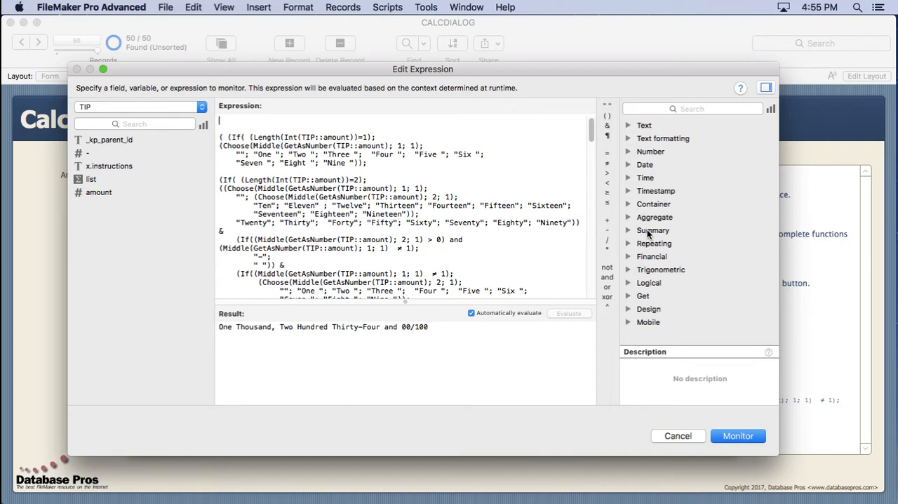
mouse_move(640, 292)
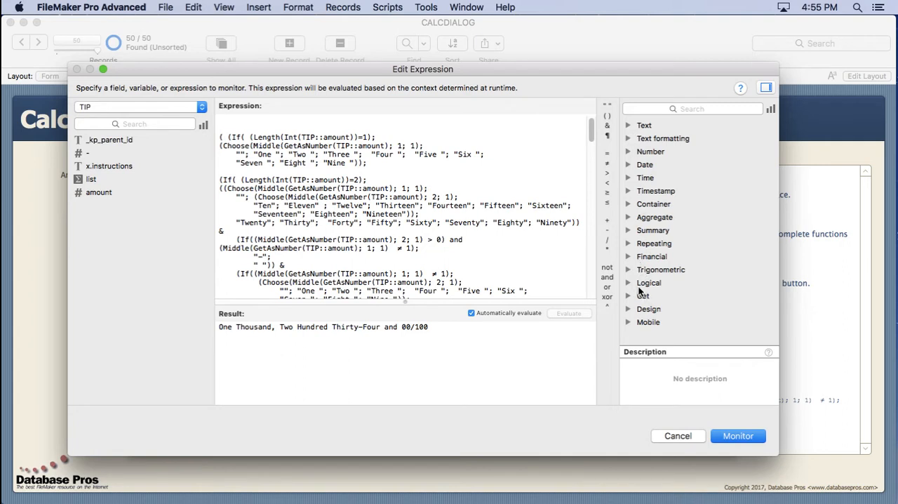
left_click(629, 164)
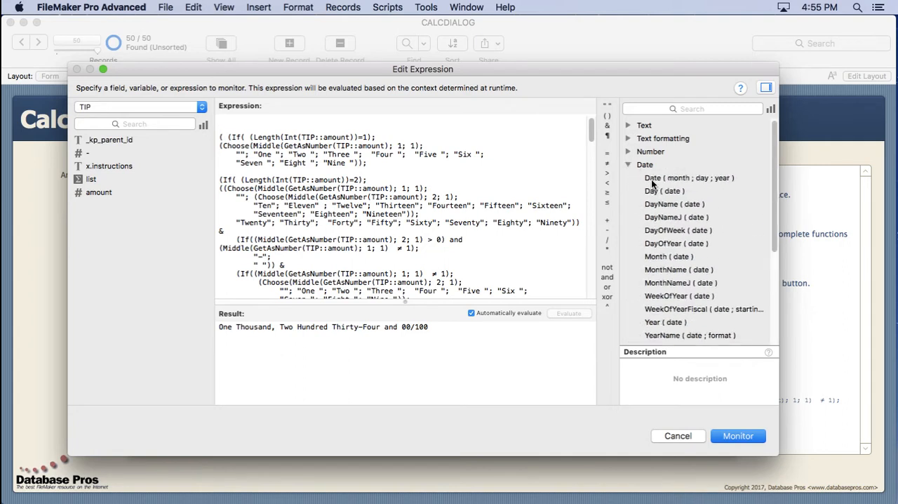
left_click(689, 177)
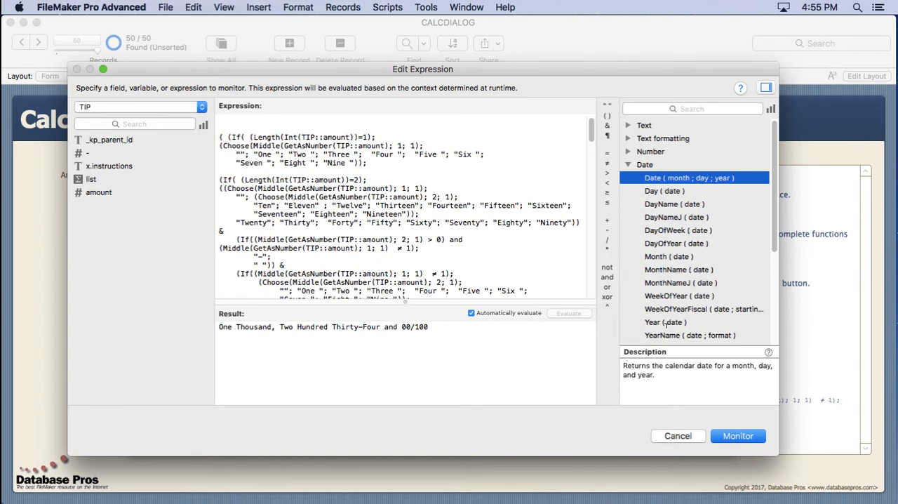
left_click(664, 190)
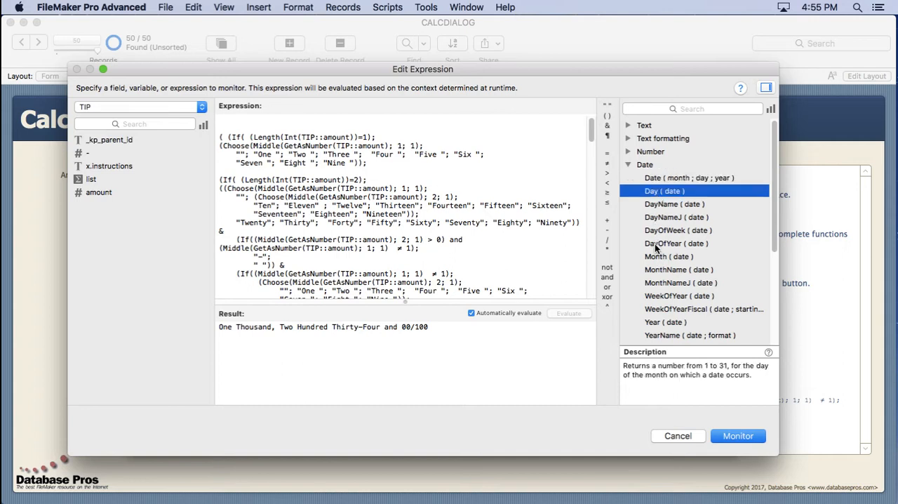
mouse_move(659, 275)
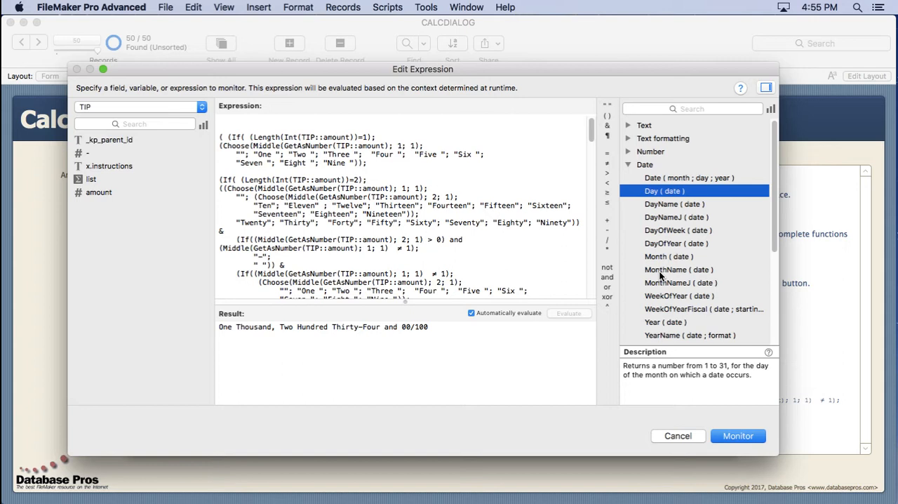
mouse_move(629, 165)
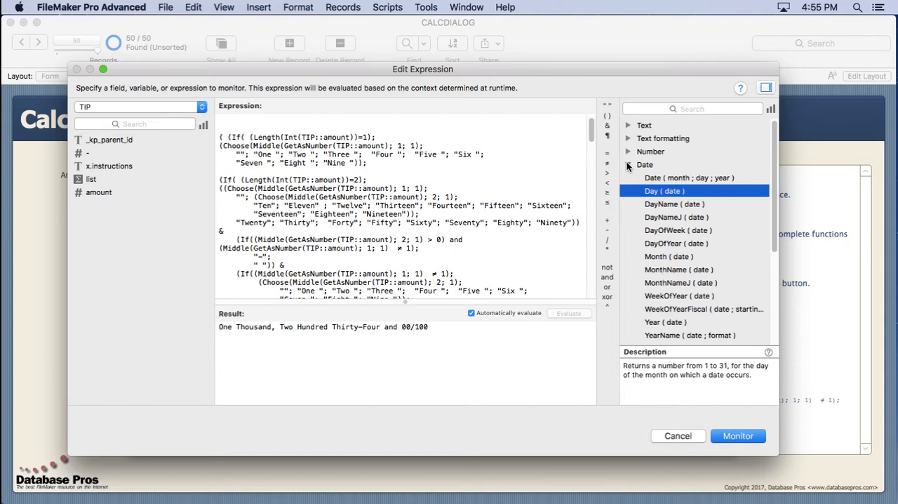
left_click(628, 164)
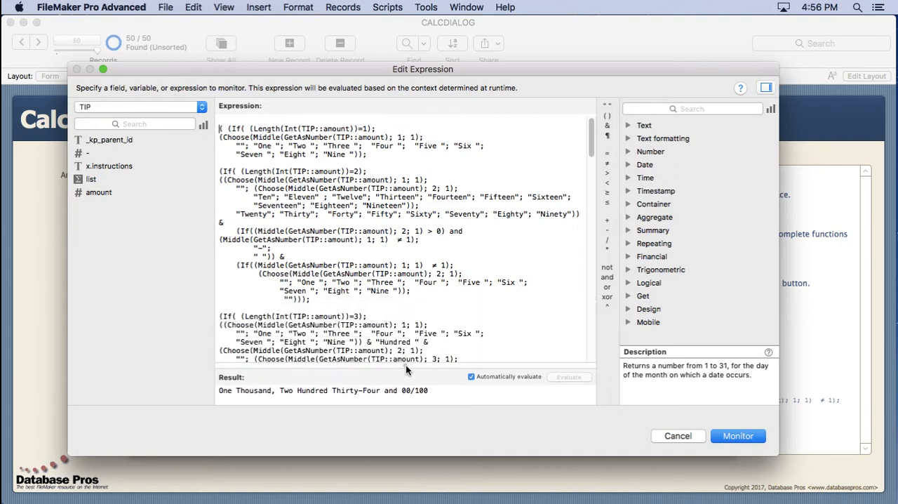
Scroll through the enlarged dollars-to-text formula in the Expression pane
scroll("down", 3)
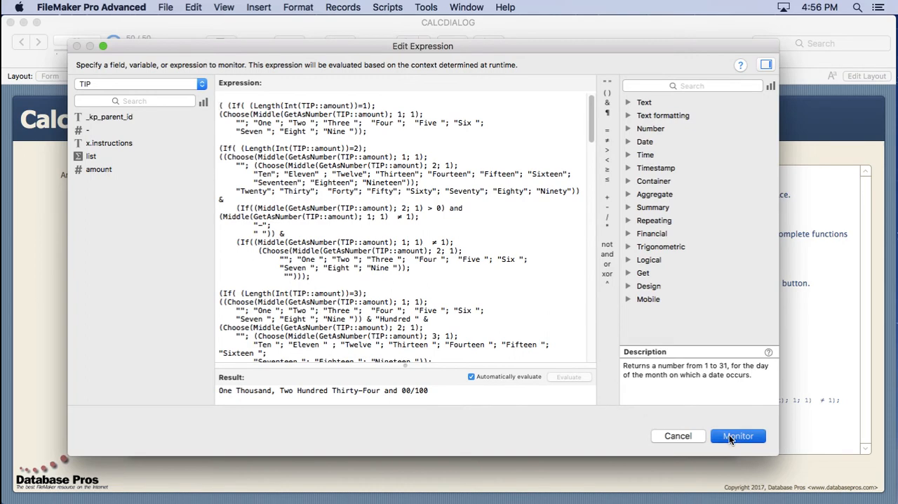
Monitor the dollars-to-text formula and resize the result area up and back down
left_click(738, 434)
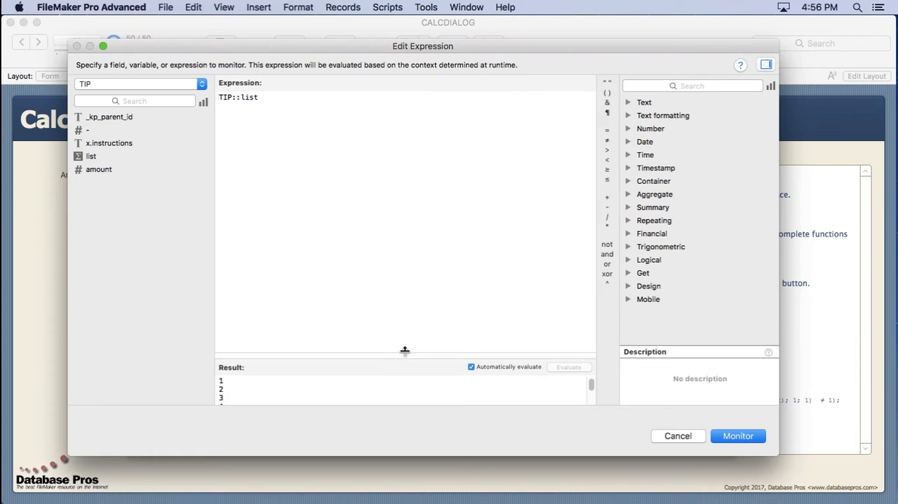
left_click_drag(404, 350, 404, 115)
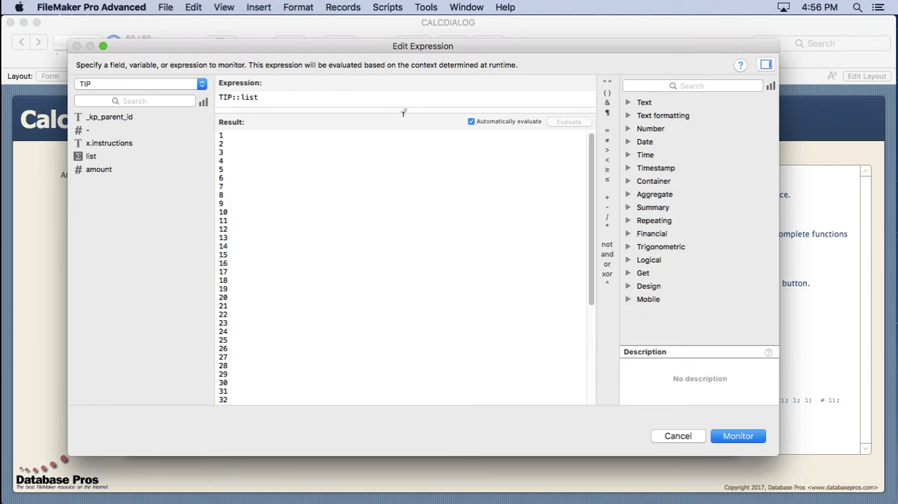
left_click_drag(404, 112, 404, 300)
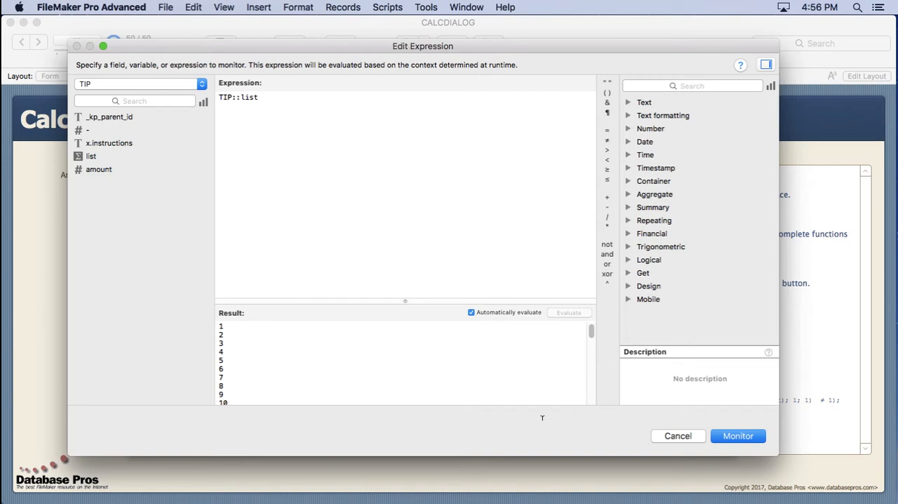
Open the TIP::list expression and give its numbered result list more room
left_click(738, 434)
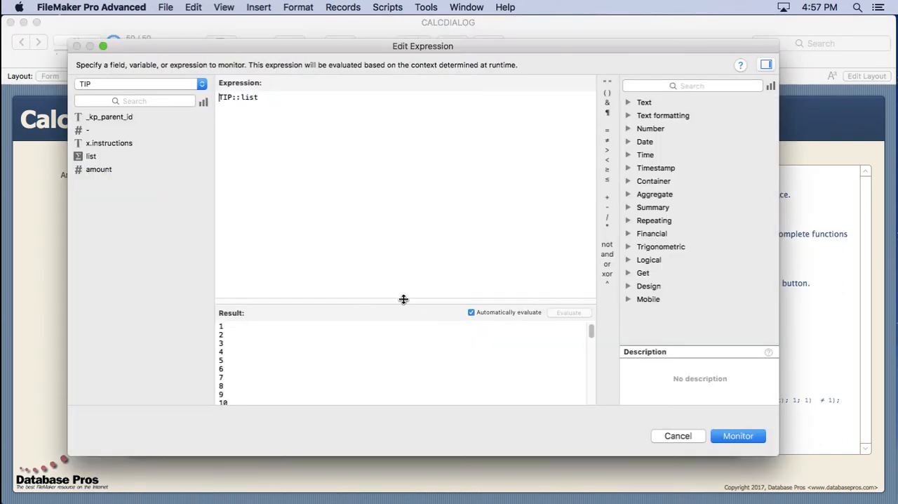
left_click_drag(404, 300, 412, 250)
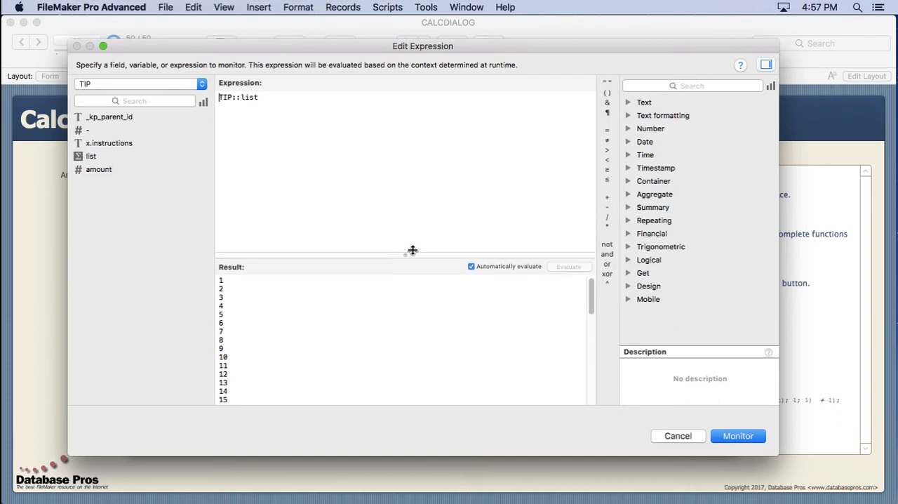
left_click_drag(413, 249, 415, 267)
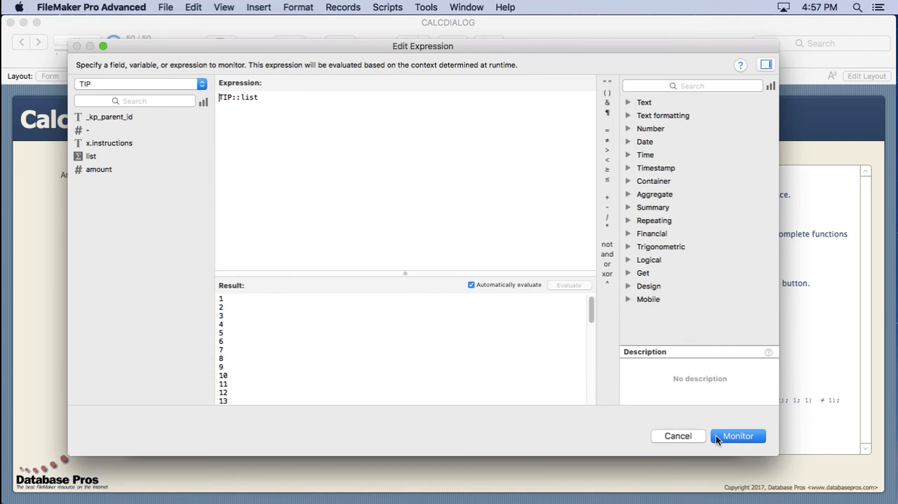
Monitor TIP::list, start a new watch expression and insert Case with TIP::amount
left_click(738, 435)
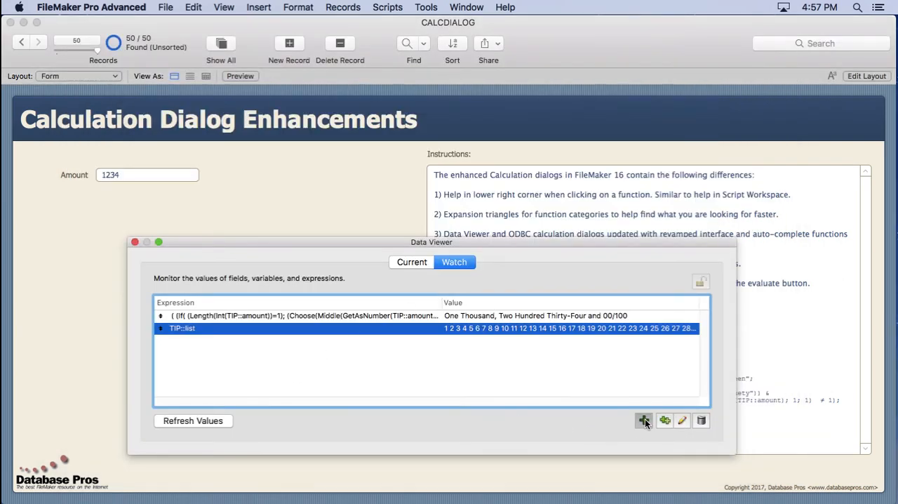
left_click(643, 419)
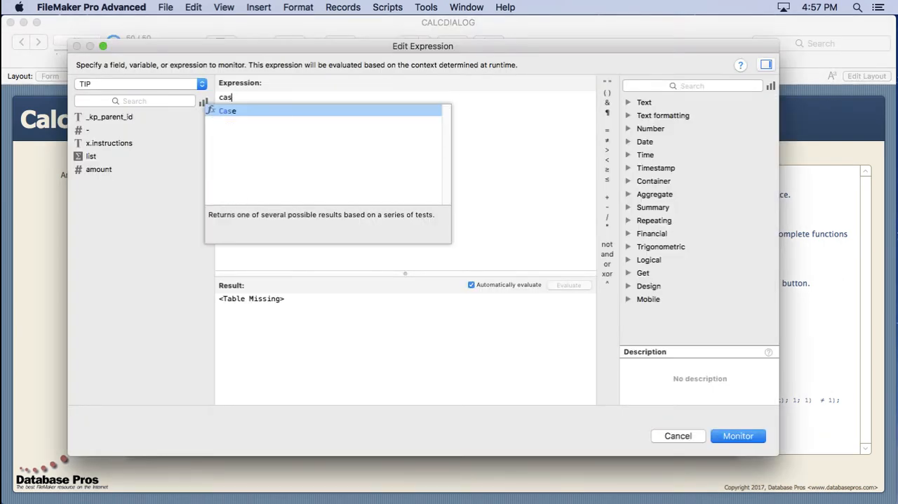
left_click(227, 110)
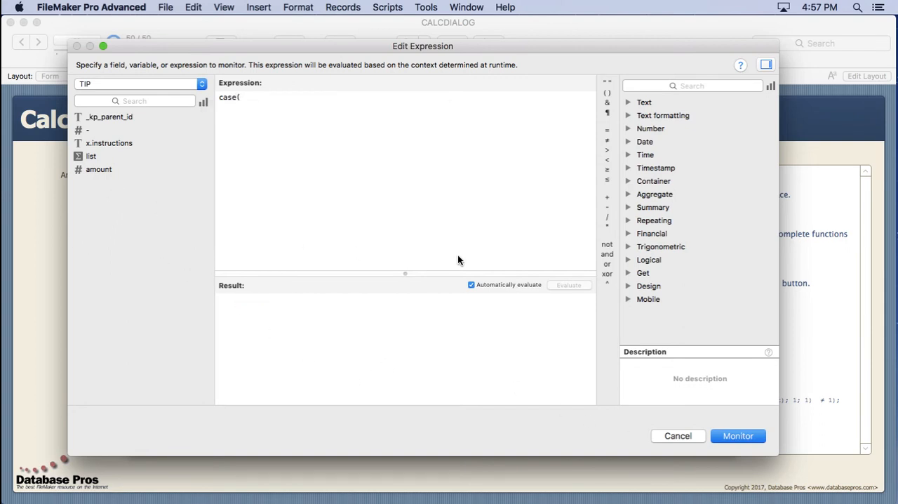
type("a")
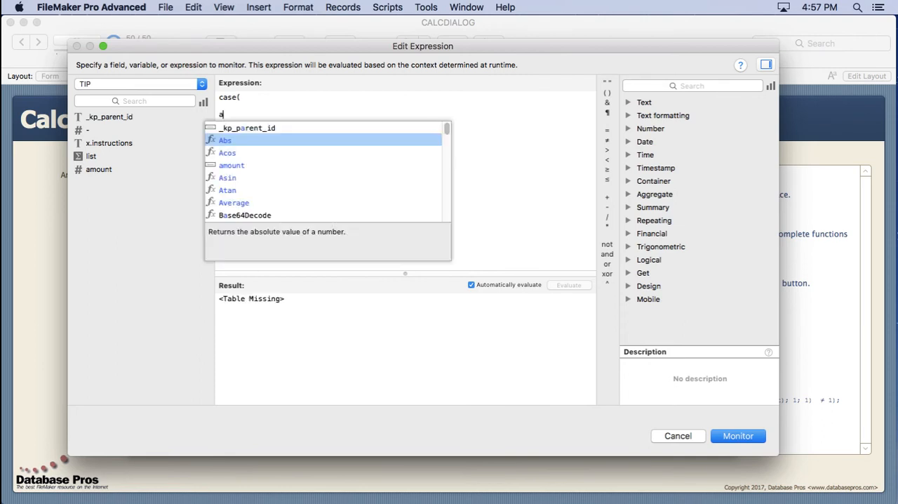
type("mount")
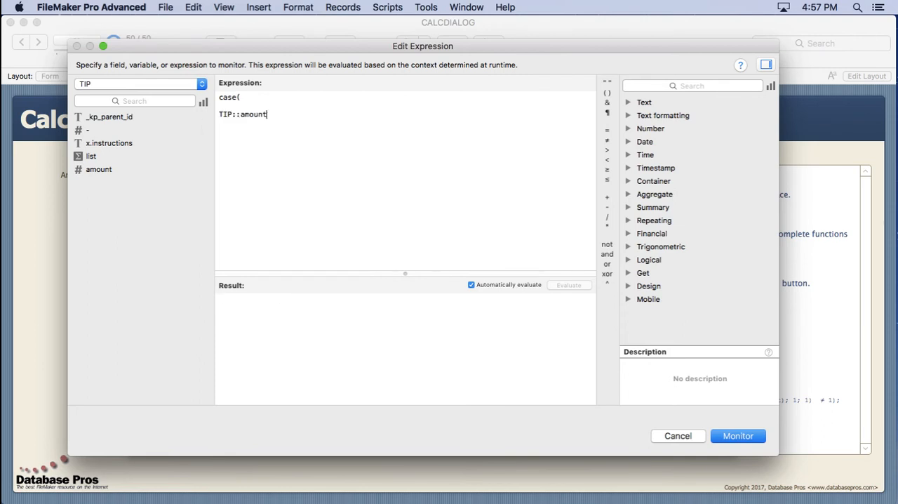
Complete Case ( TIP::amount = 1234 ; "good" ; "bad" ), evaluating to good
type("= 1234;")
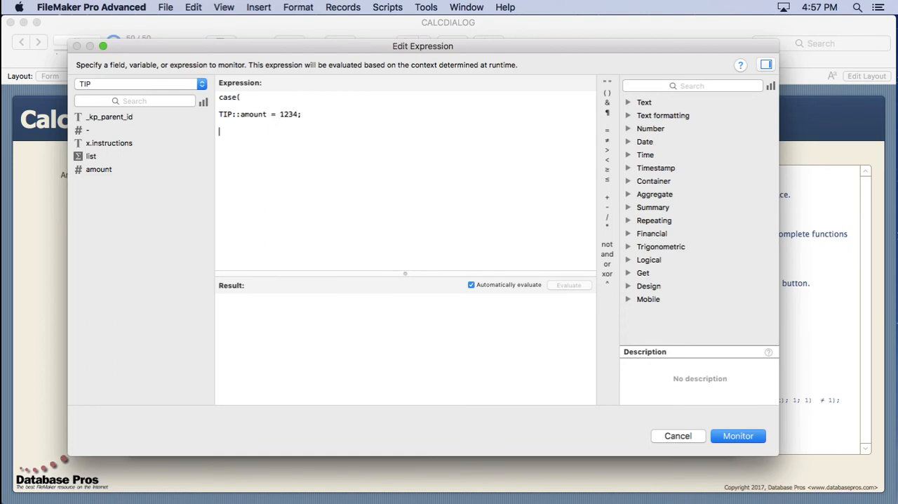
type("\"good\";")
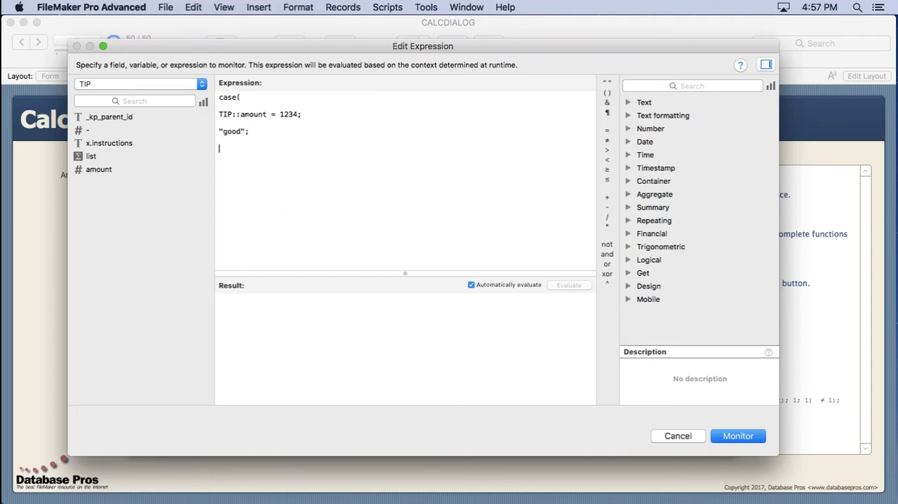
type("\"bad\"")
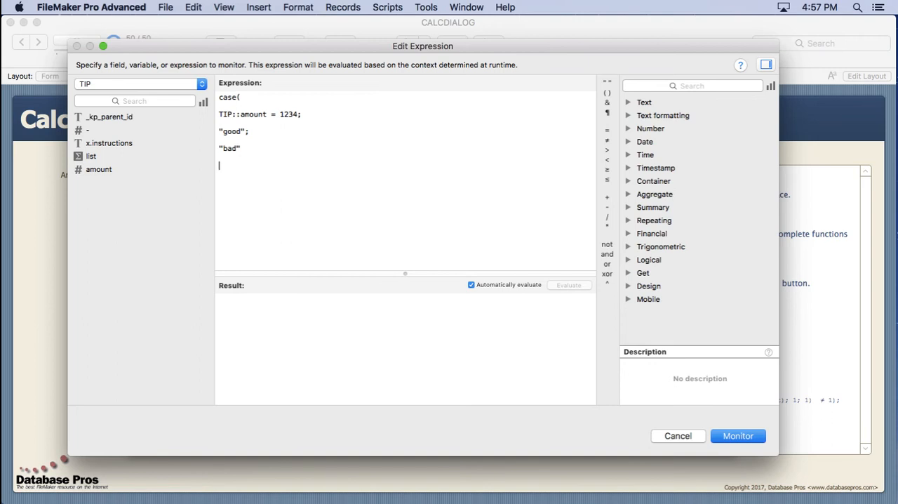
type(")")
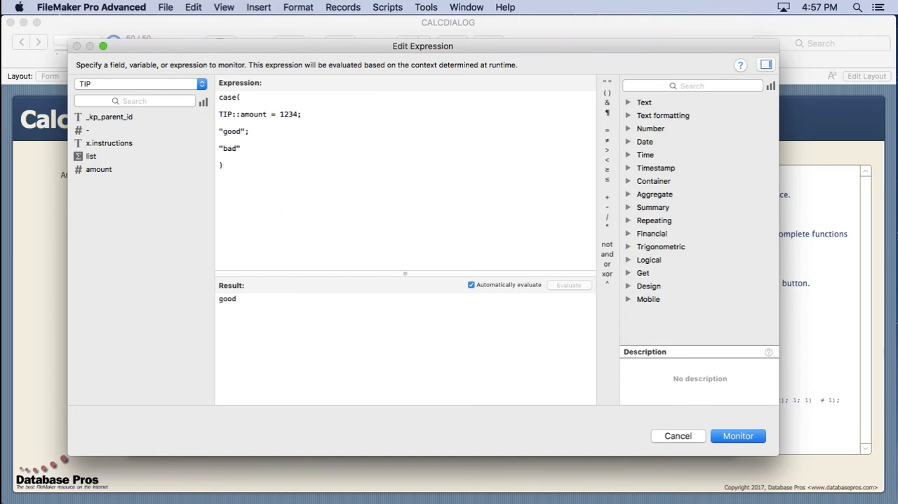
mouse_move(592, 298)
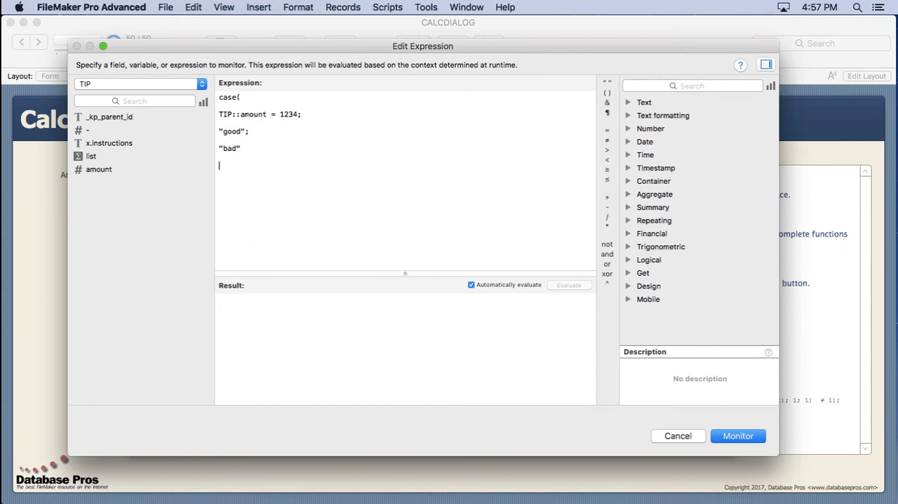
type(")")
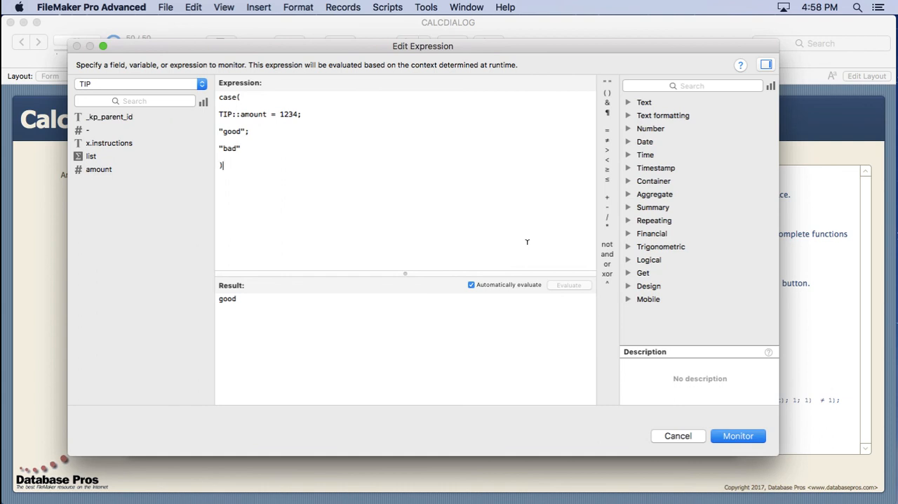
Monitor the Case expression so the Watch tab shows good, then close the Data Viewer
left_click(737, 435)
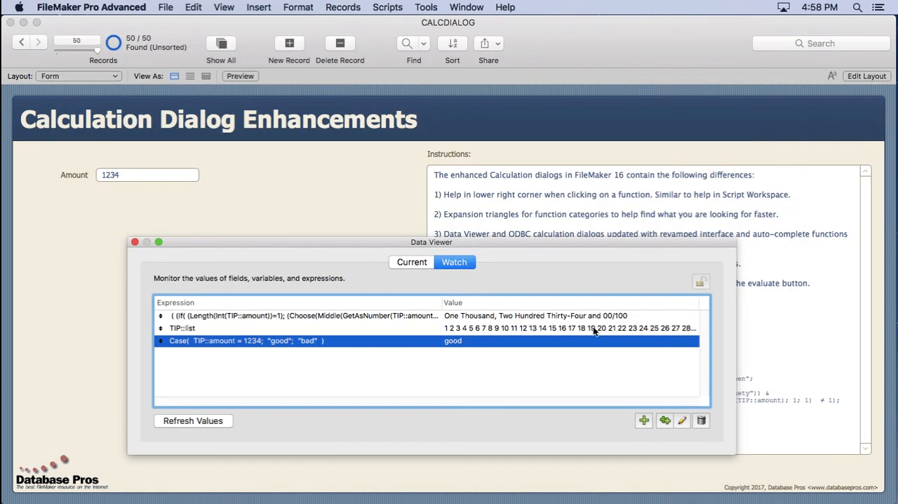
mouse_move(540, 299)
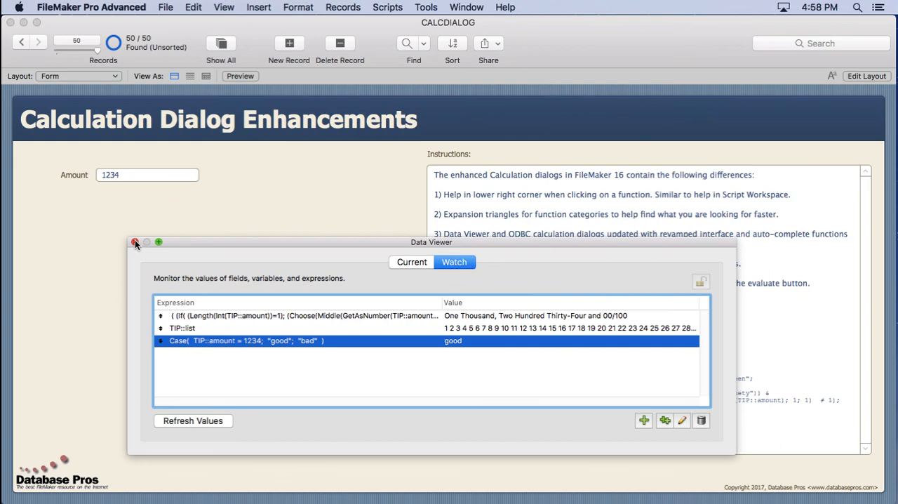
left_click(135, 241)
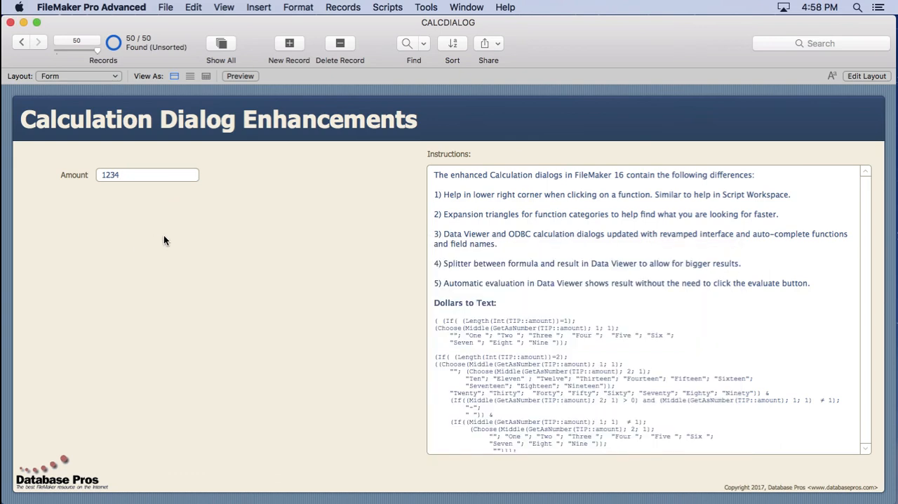
mouse_move(244, 236)
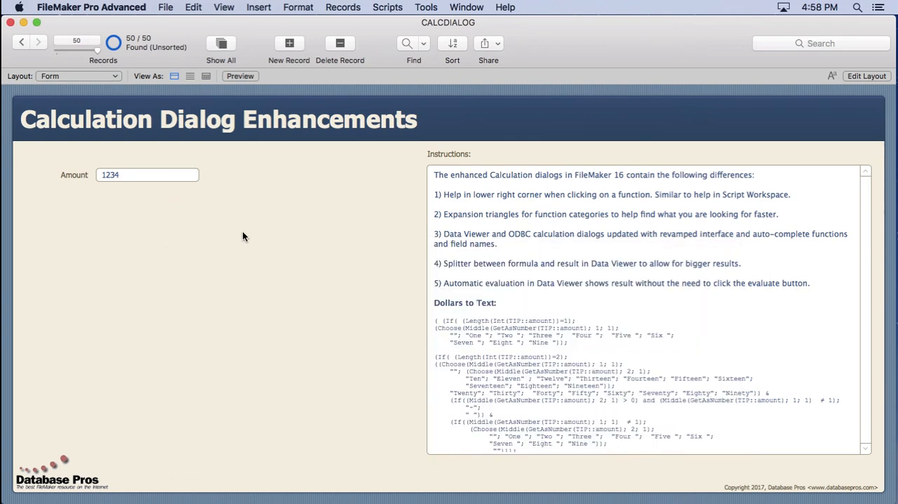